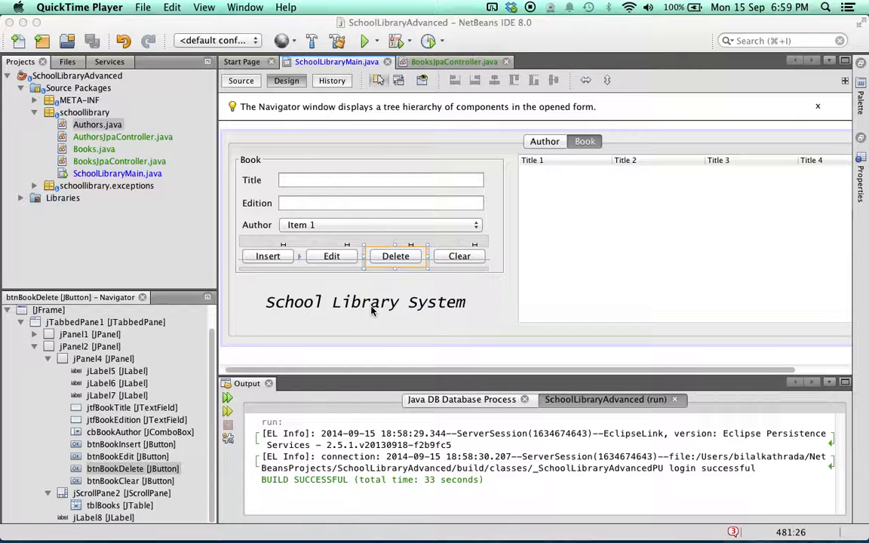
click(365, 302)
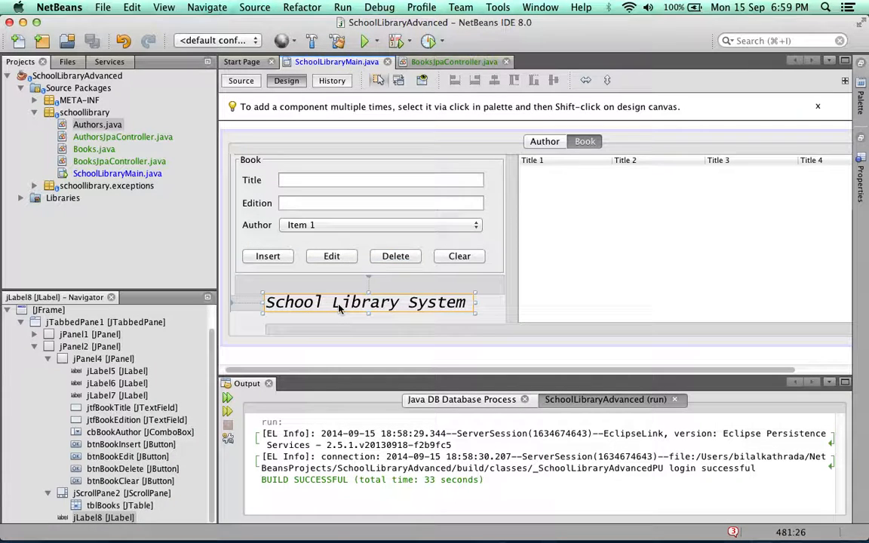
mouse_move(632, 180)
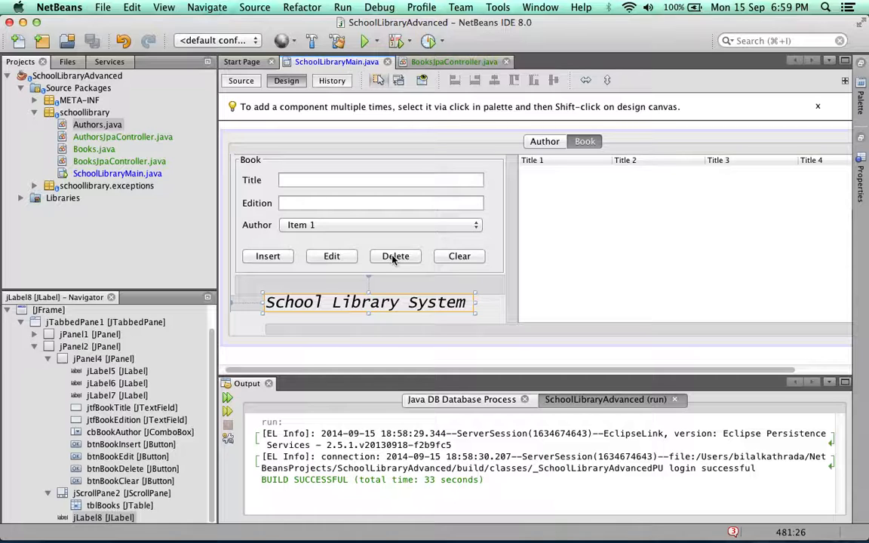
mouse_move(378, 260)
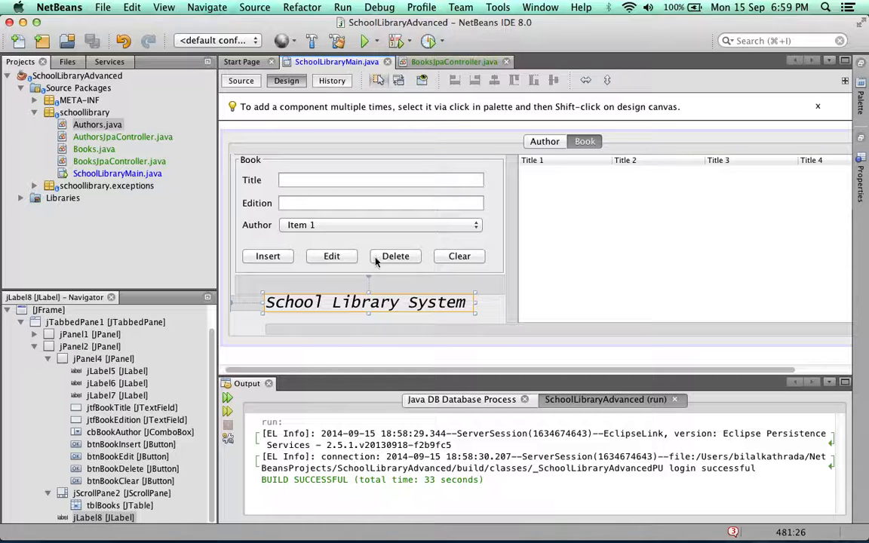